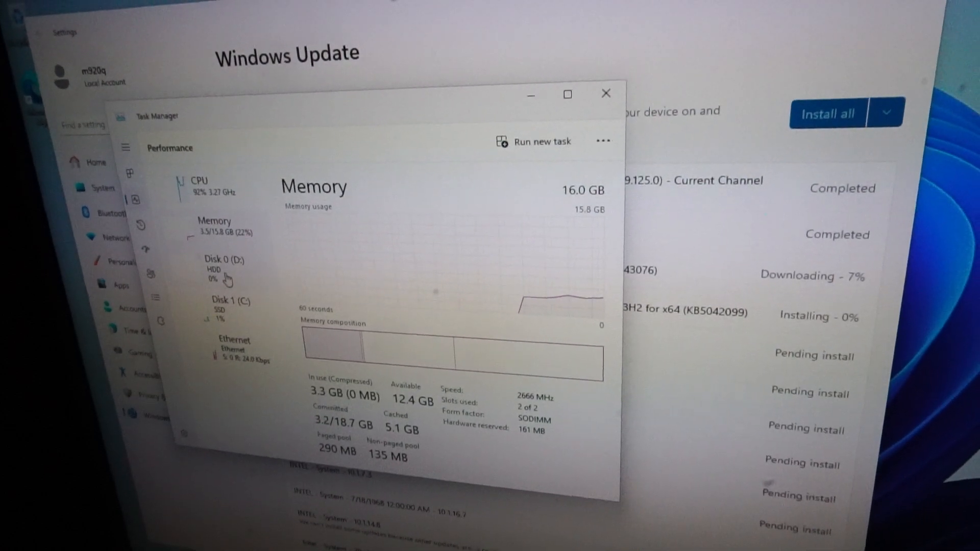
View Disk 0 (D:) hard drive and Disk 1 (C:) SSD details, then close Task Manager
left_click(215, 263)
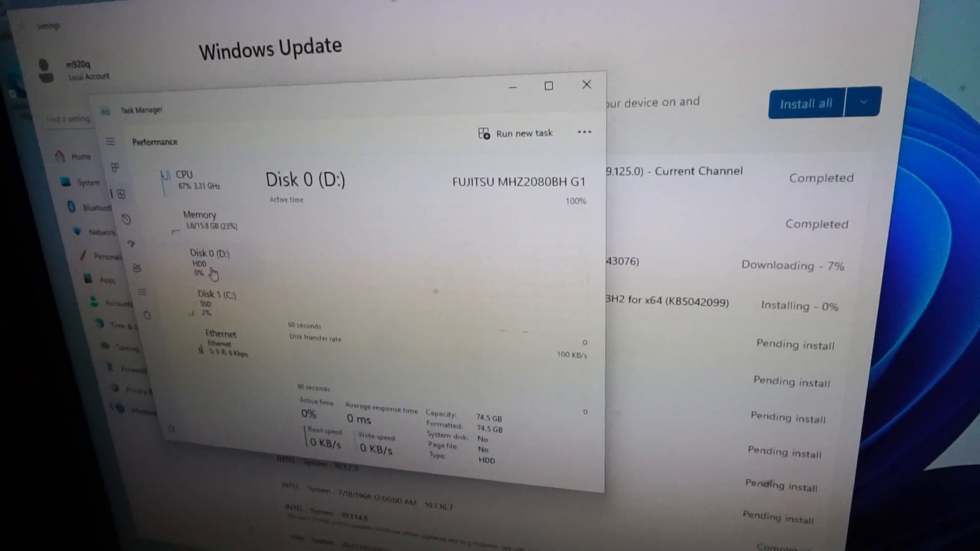
left_click(216, 299)
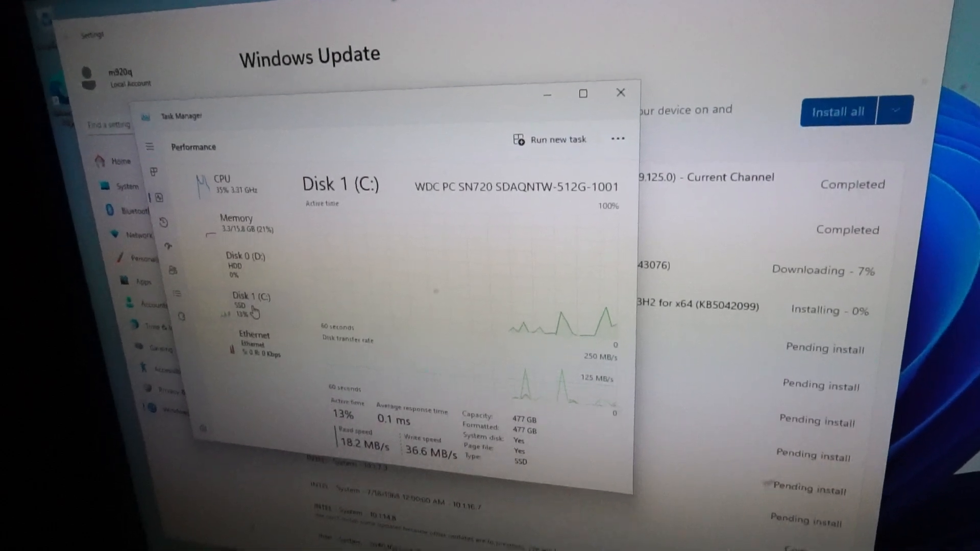
left_click(620, 92)
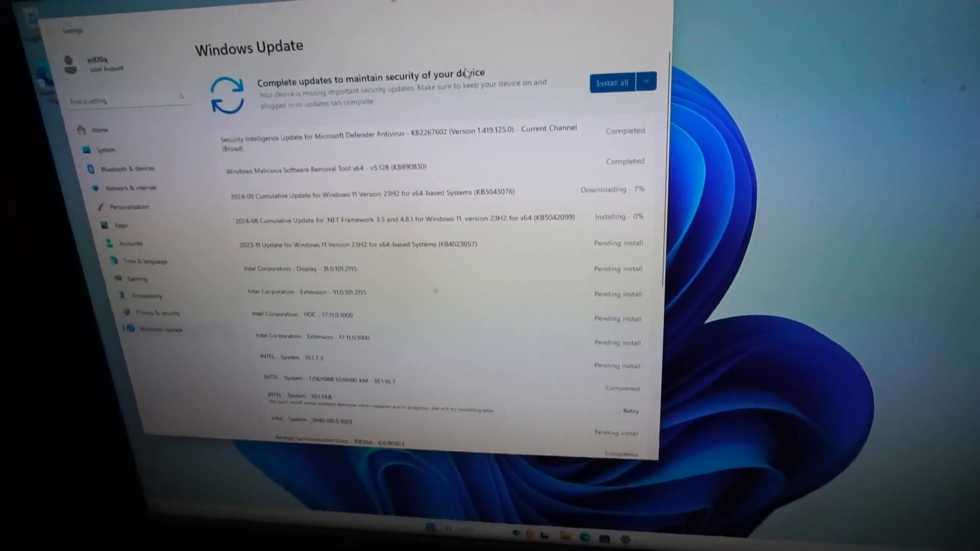